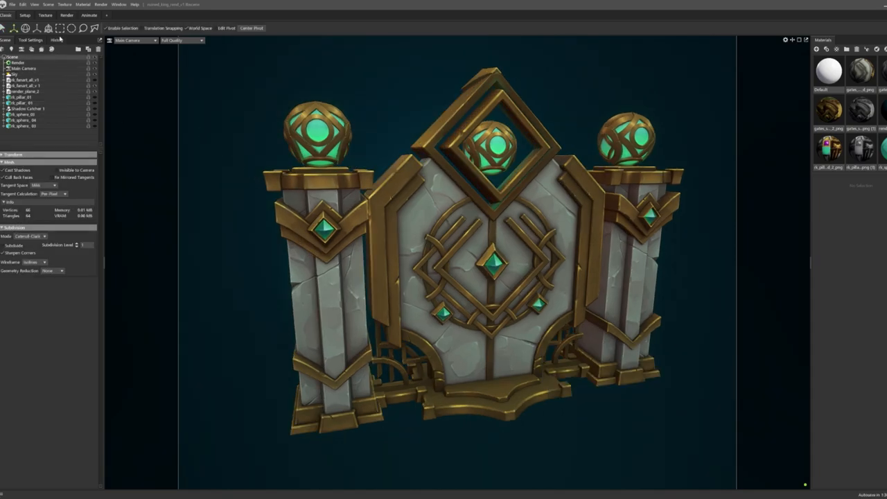
- Show the Timeline and Keyframes windows from the Window menu
left_click(88, 15)
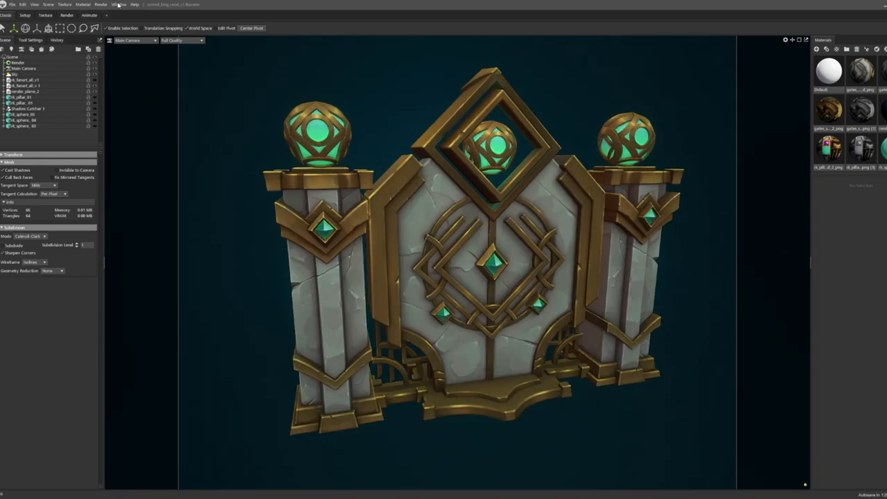
left_click(118, 4)
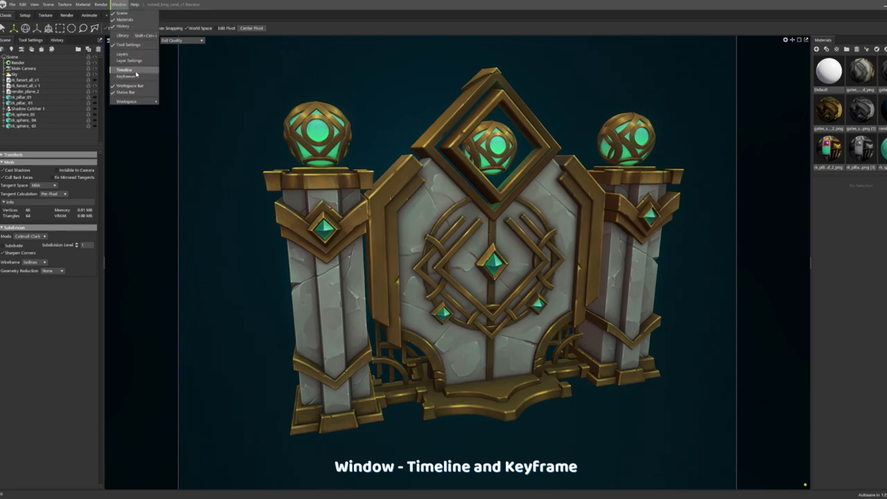
left_click(123, 69)
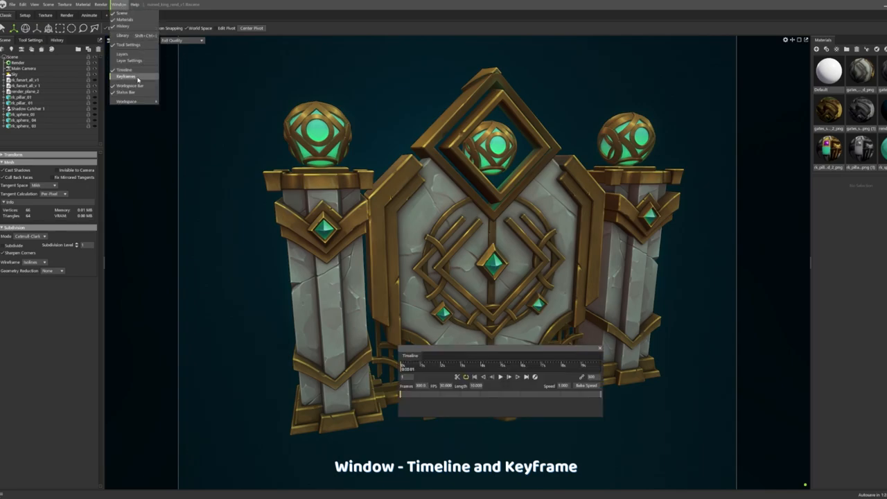
left_click(125, 76)
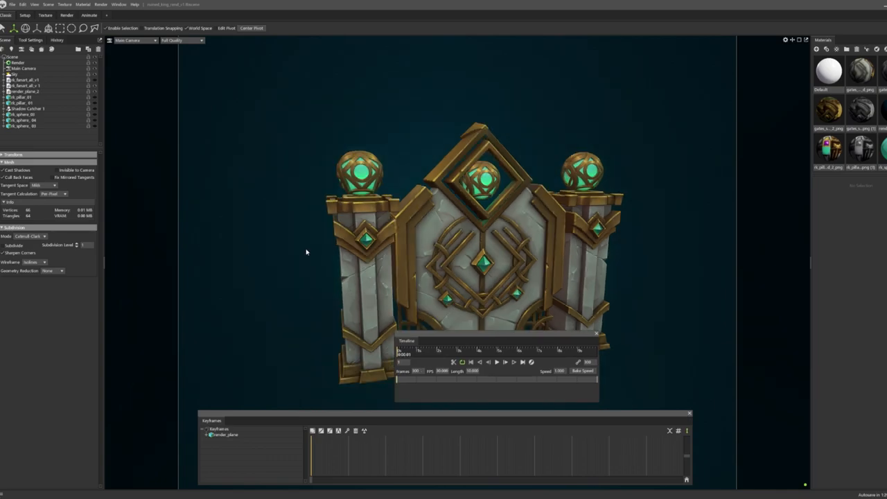
mouse_move(82, 87)
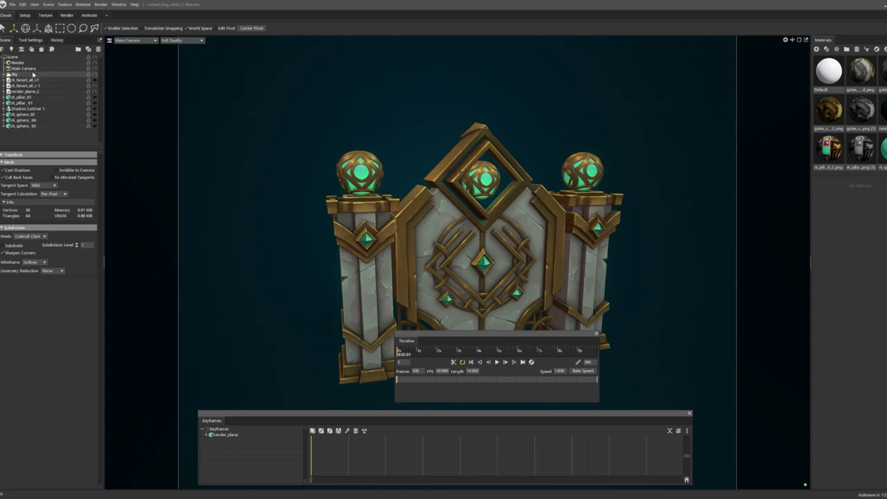
- Select Main Camera and delete all its keyframes, confirming with Yes
left_click(23, 68)
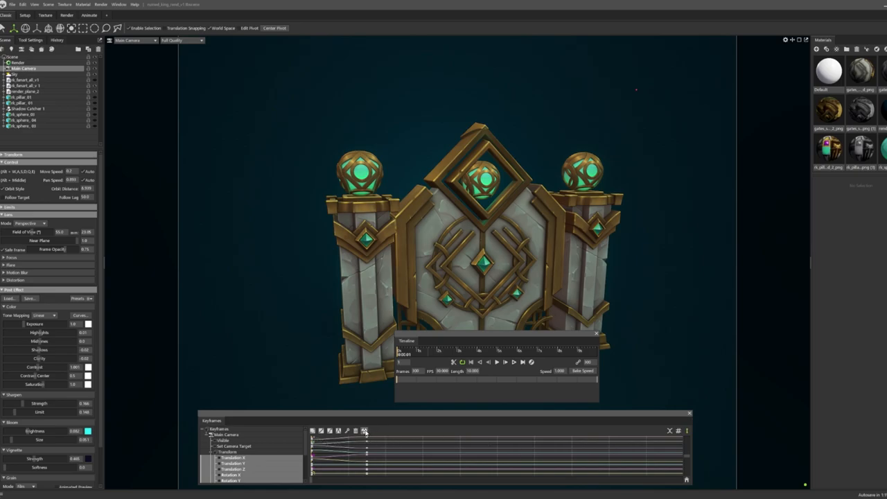
mouse_move(364, 432)
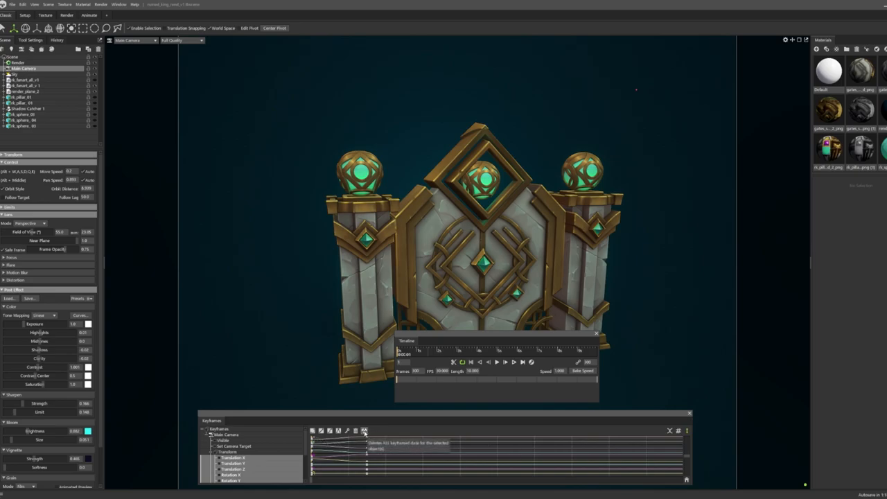
left_click(363, 431)
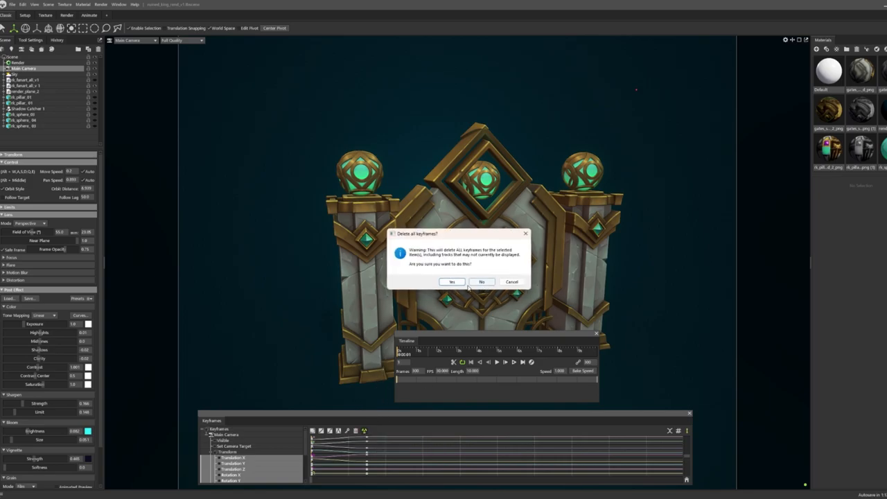
left_click(452, 281)
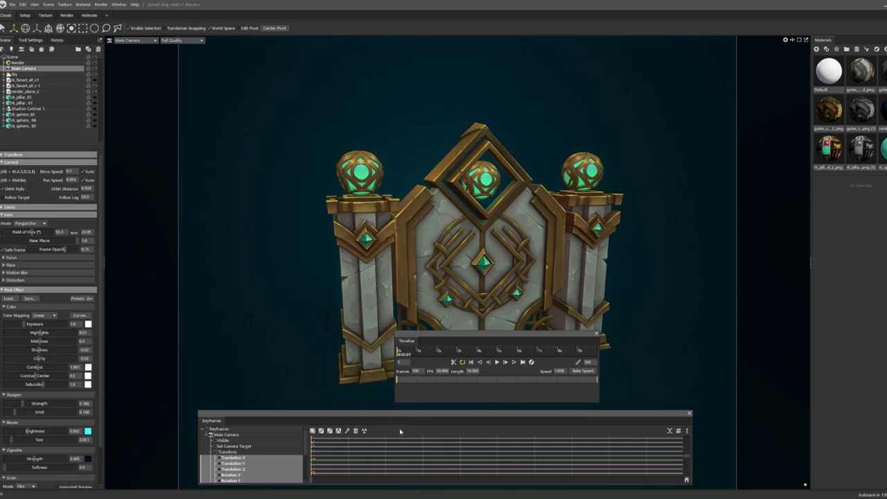
mouse_move(419, 396)
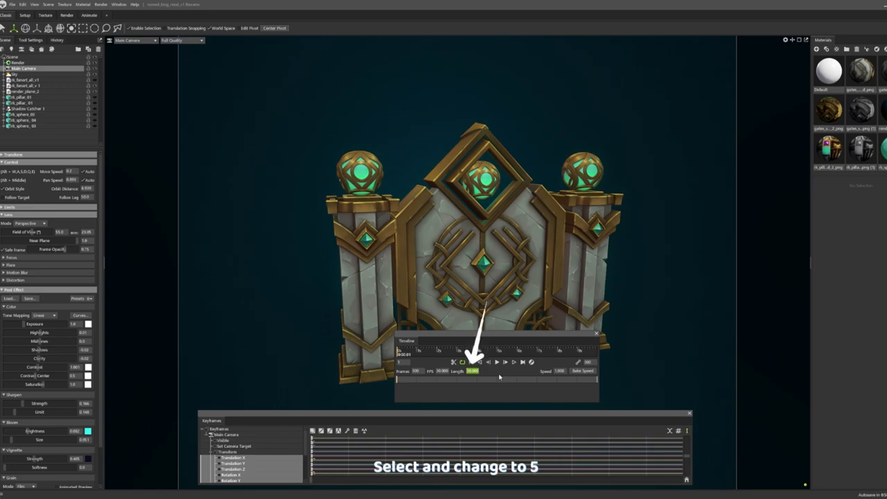
- Set the timeline length to 5 and key a zoomed-in camera view at the last frame
type("5")
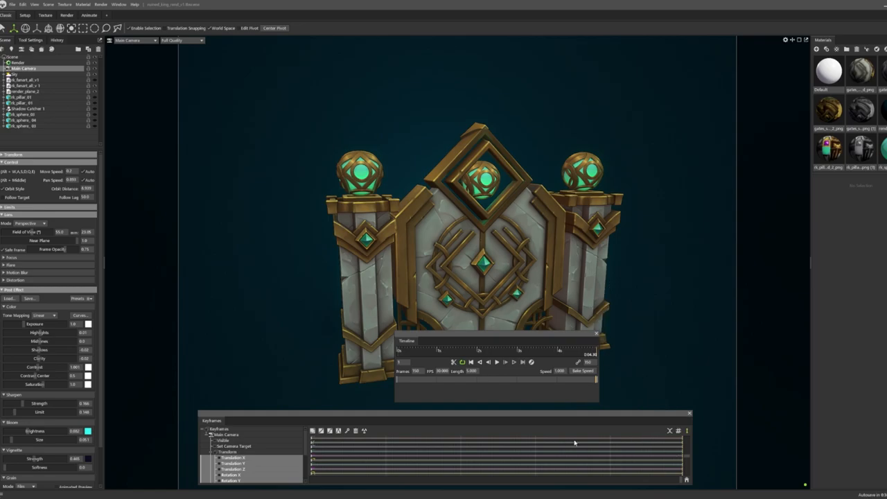
mouse_move(560, 262)
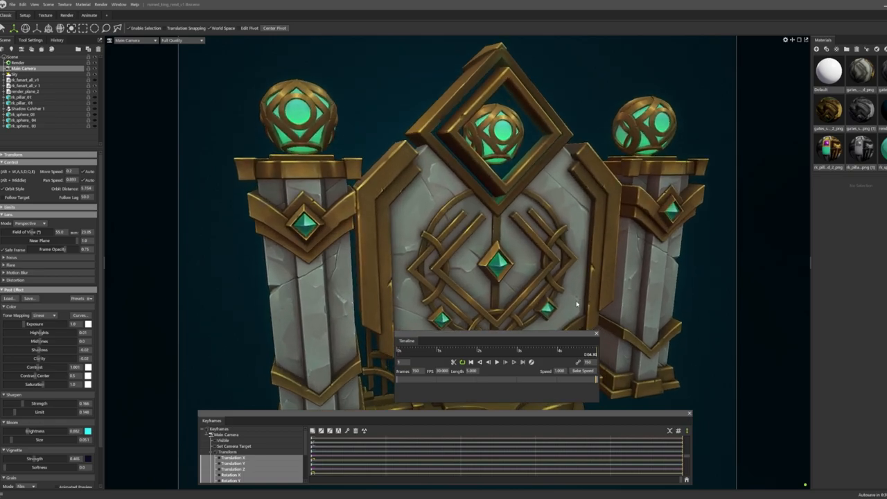
scroll("down", 3)
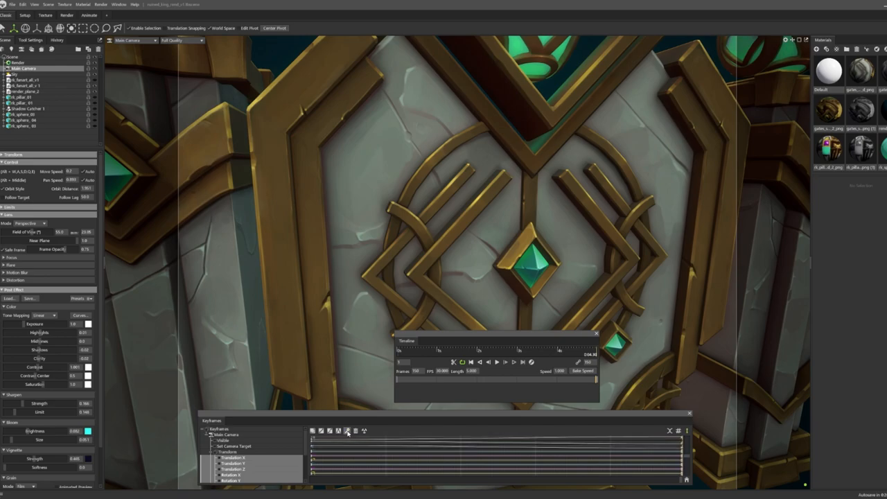
left_click(497, 362)
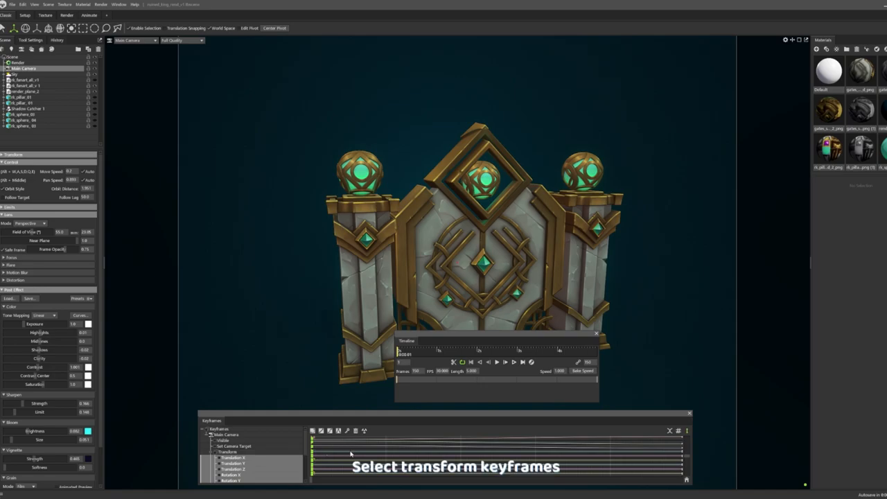
mouse_move(320, 431)
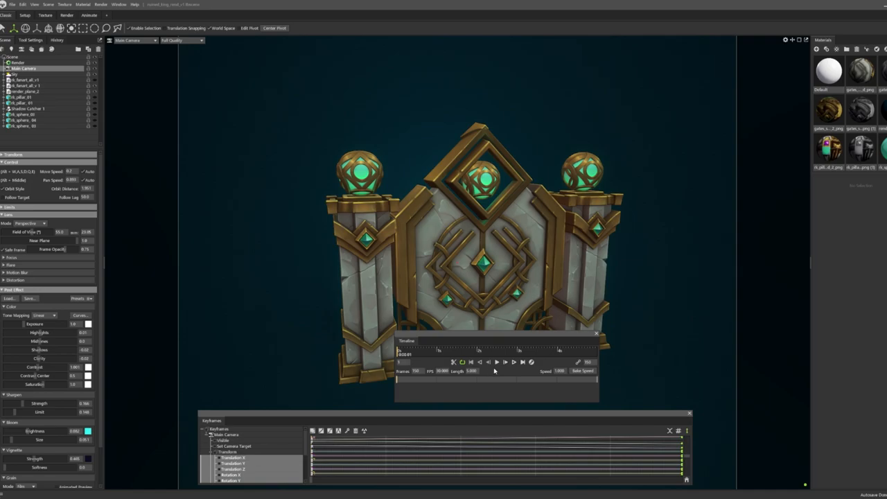
mouse_move(355, 417)
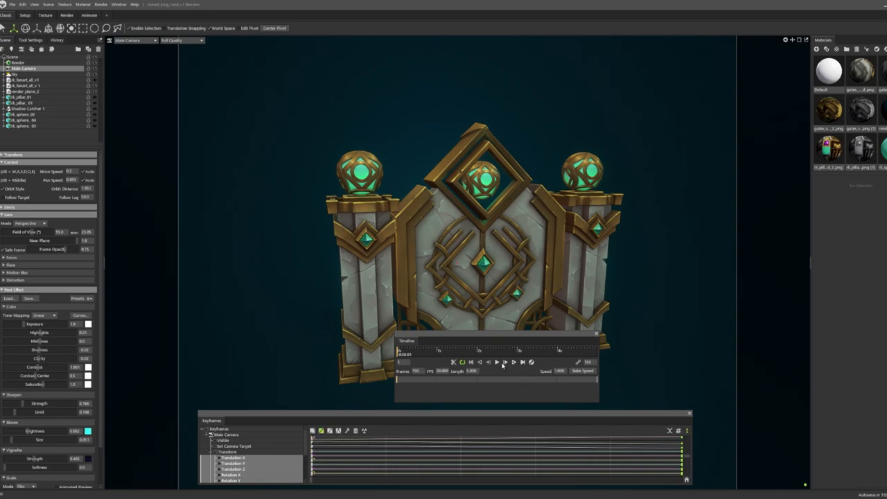
- Play the timeline to watch the camera move in toward the gate
left_click(497, 362)
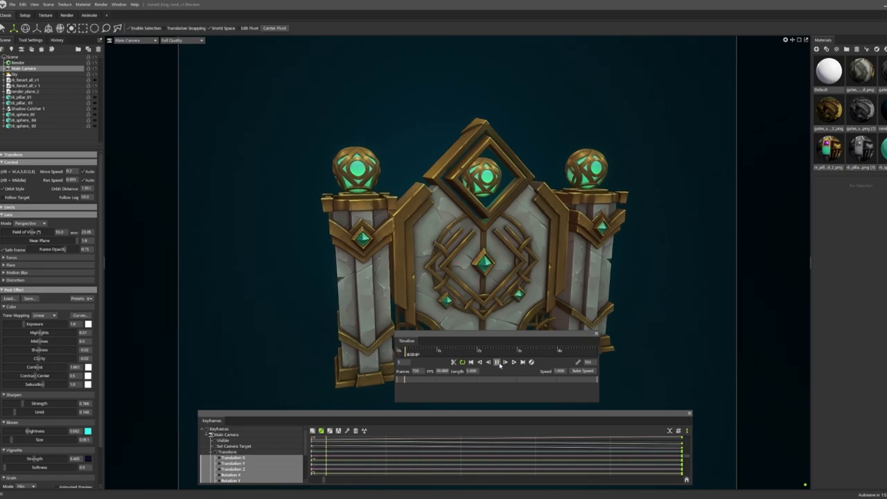
left_click(498, 362)
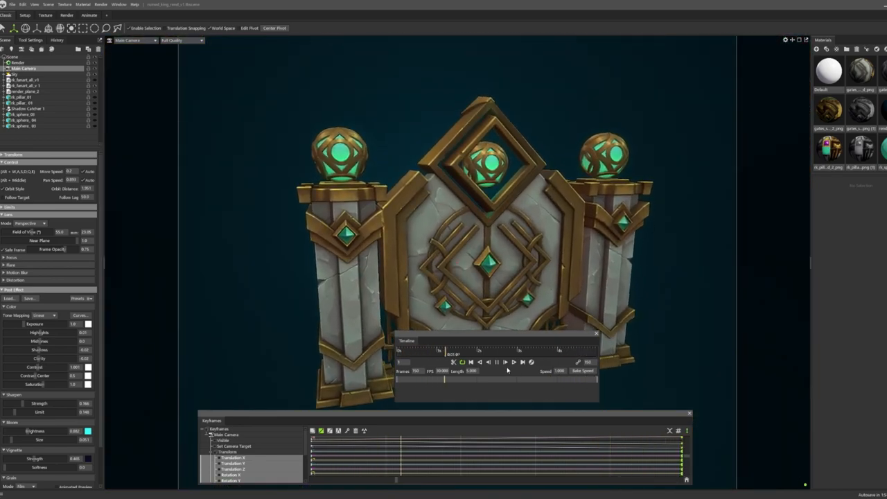
- Stop the preview, key a low orbit view at the last frame, and preview the new move
left_click(498, 362)
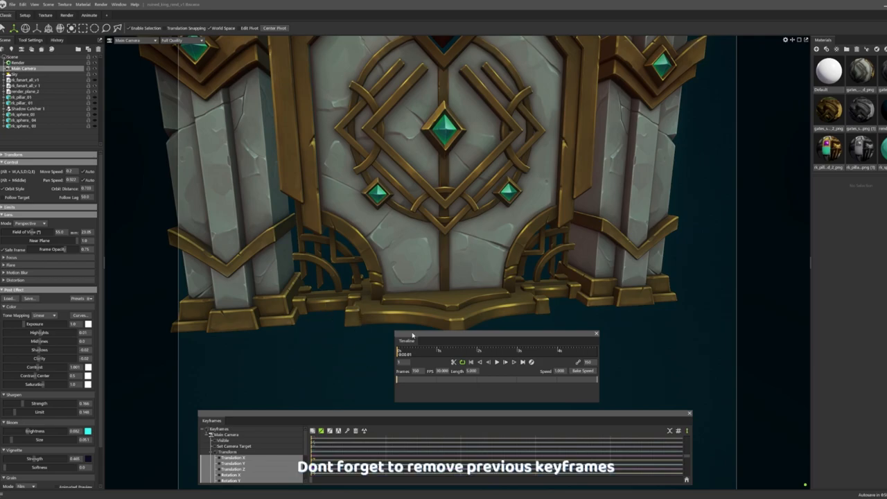
mouse_move(263, 222)
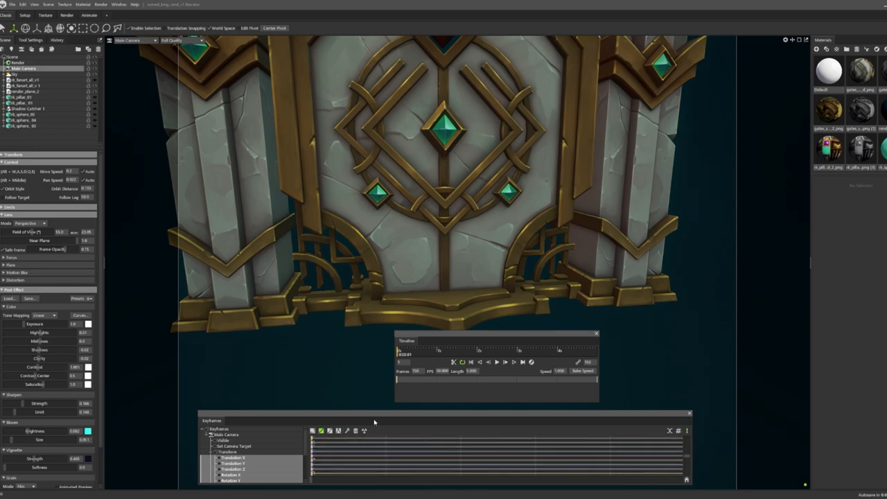
mouse_move(382, 274)
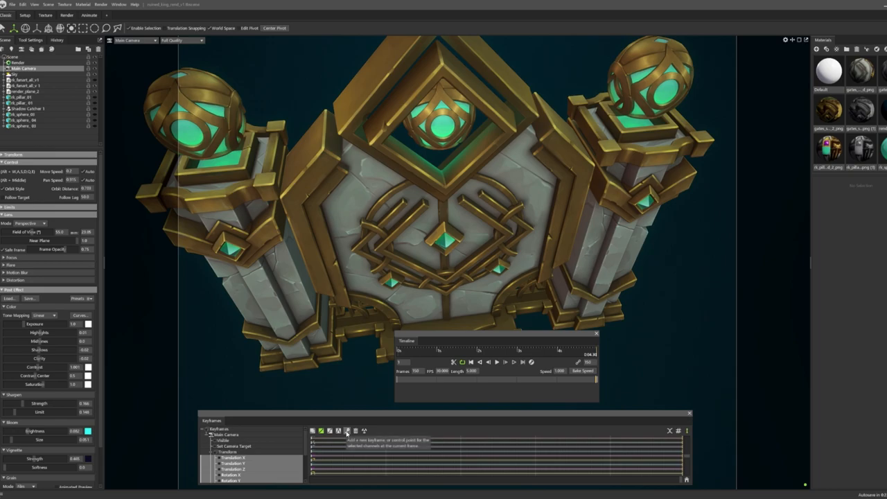
left_click(348, 431)
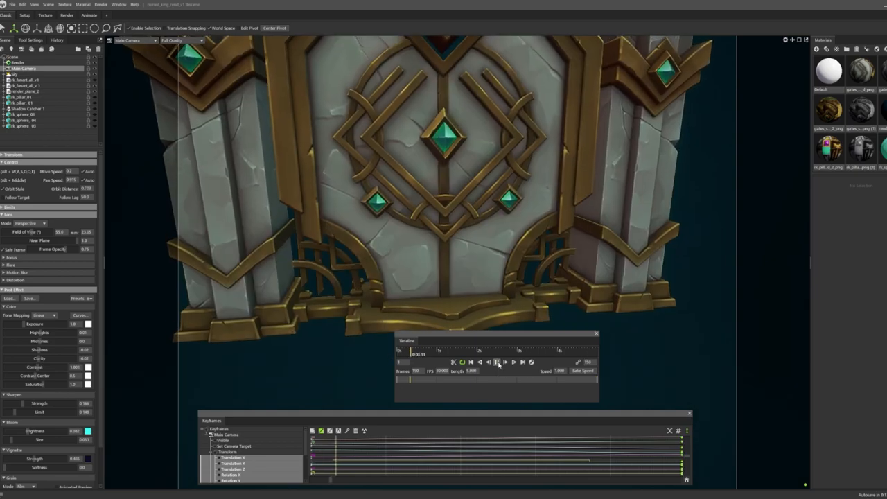
left_click(498, 362)
type("3")
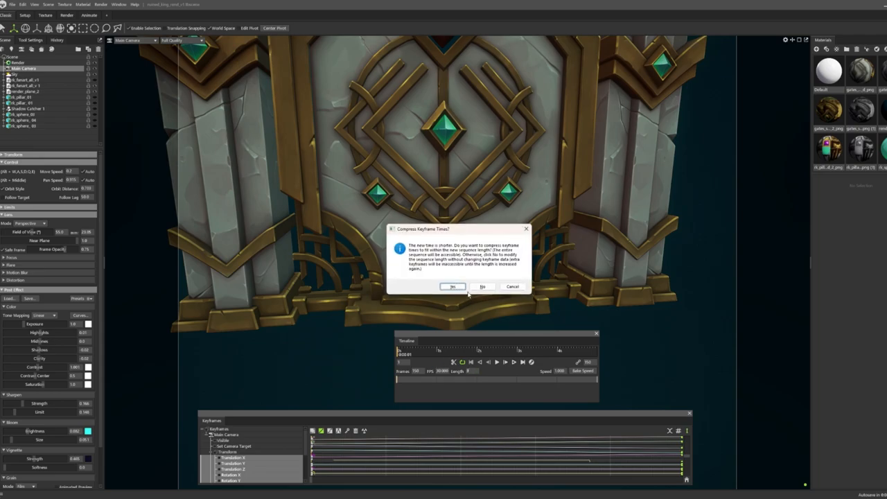
- Compress keyframe times to fit 120 frames and play the shortened animation
left_click(453, 286)
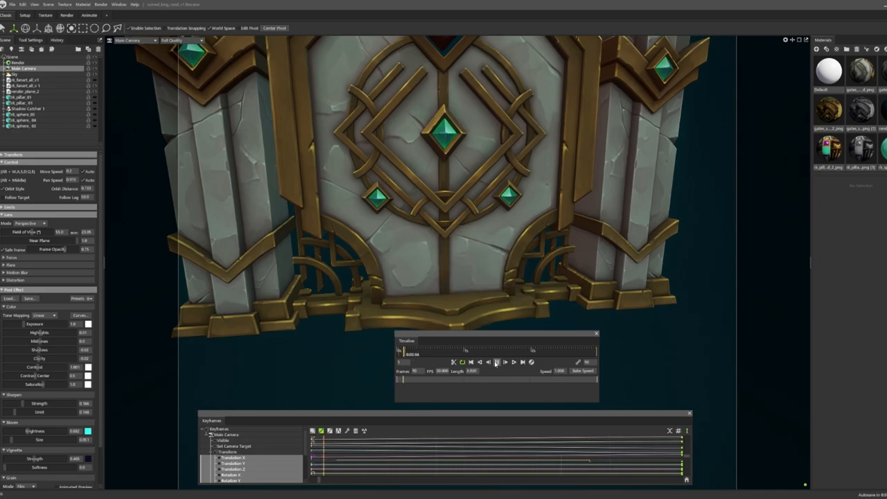
left_click(497, 362)
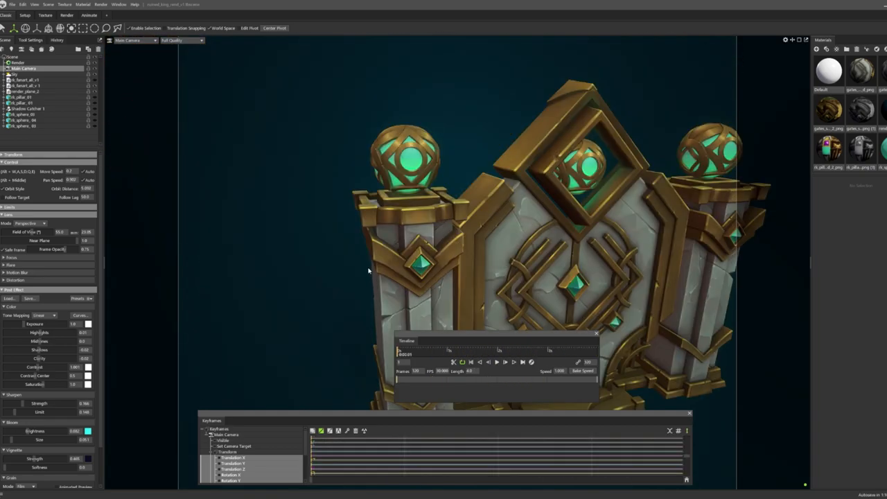
mouse_move(345, 280)
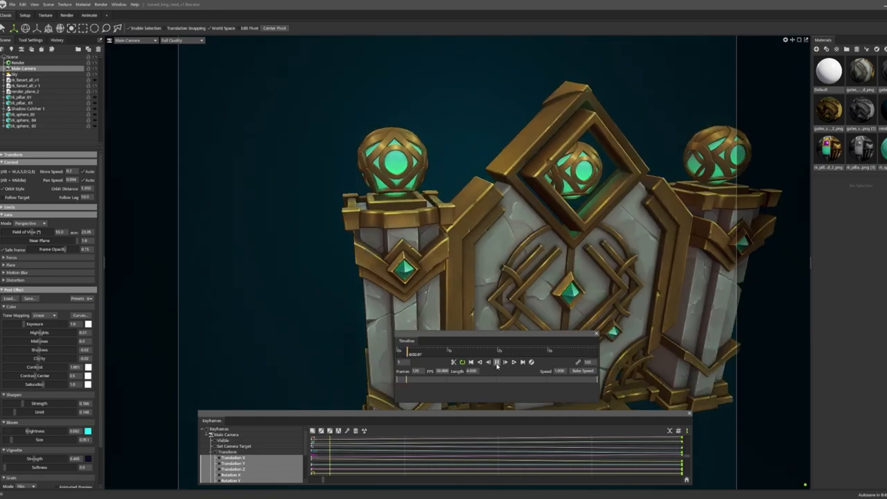
left_click(498, 362)
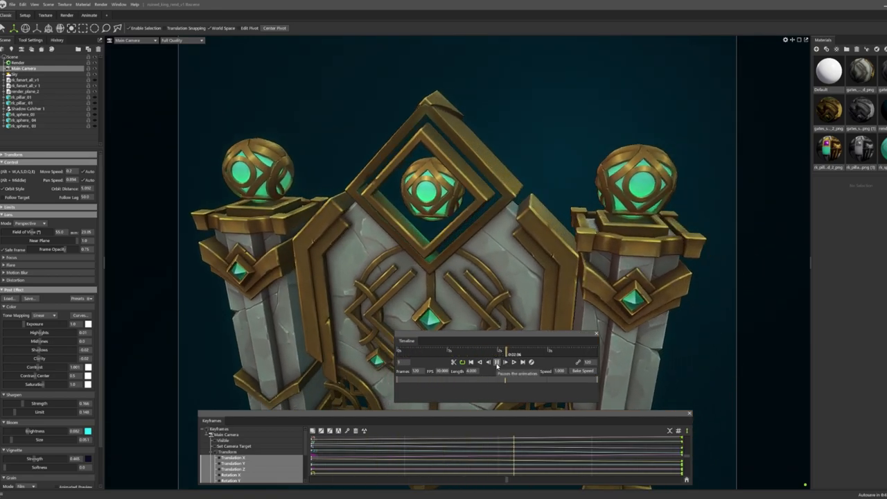
left_click(497, 363)
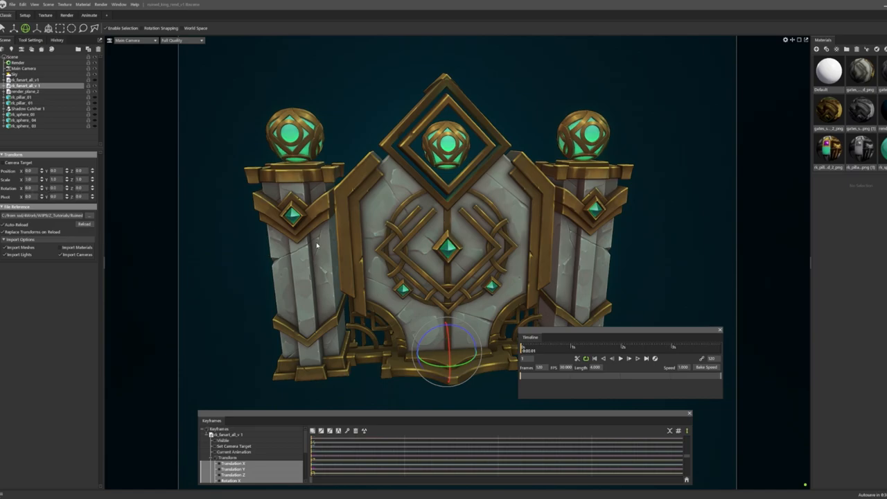
mouse_move(218, 209)
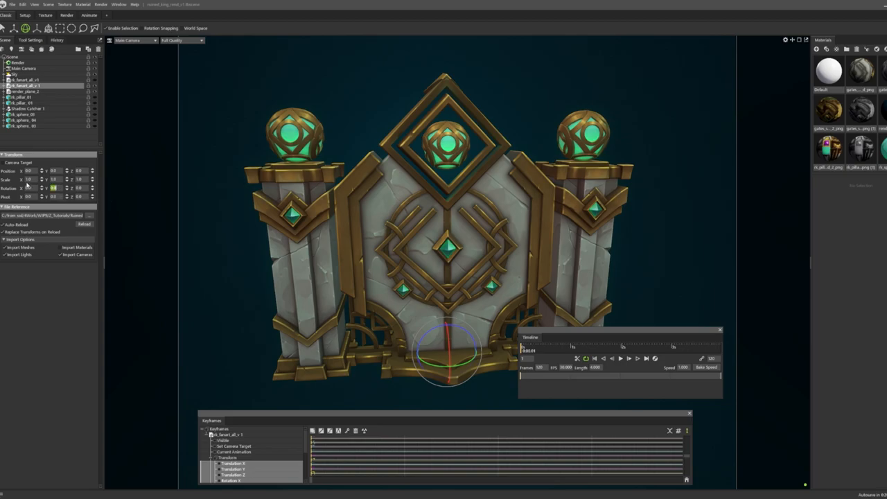
- Set the gate's Rotation Y to 35 and turn it further with the rotate gizmo
type("35")
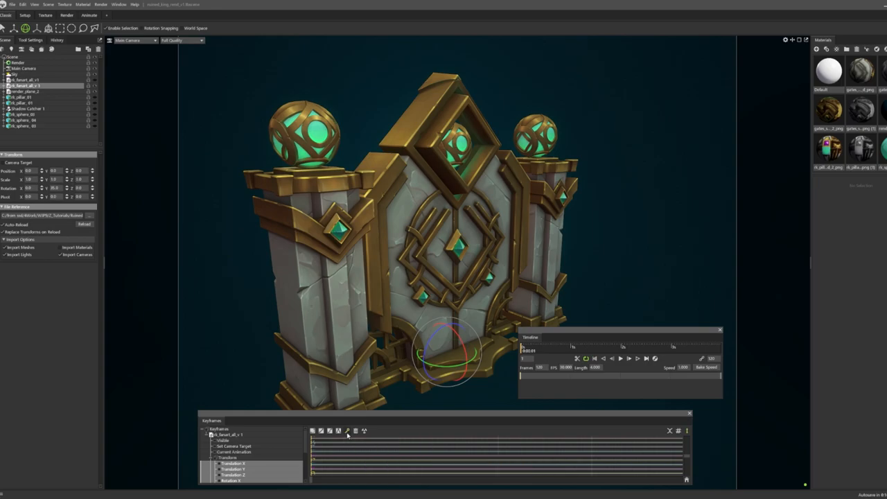
mouse_move(623, 347)
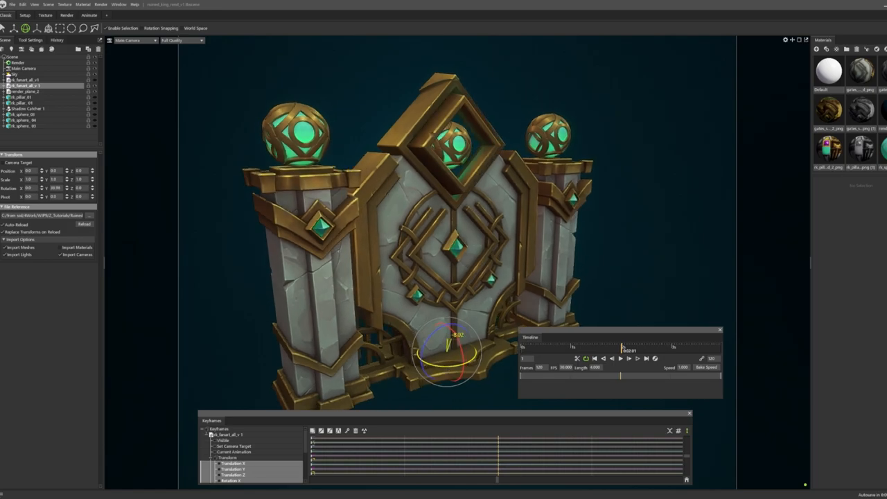
left_click_drag(450, 333, 472, 347)
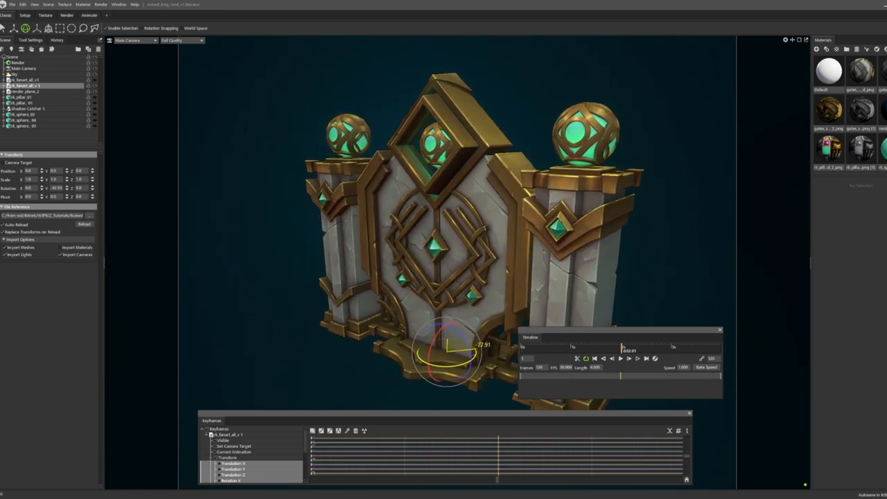
left_click_drag(457, 347, 451, 339)
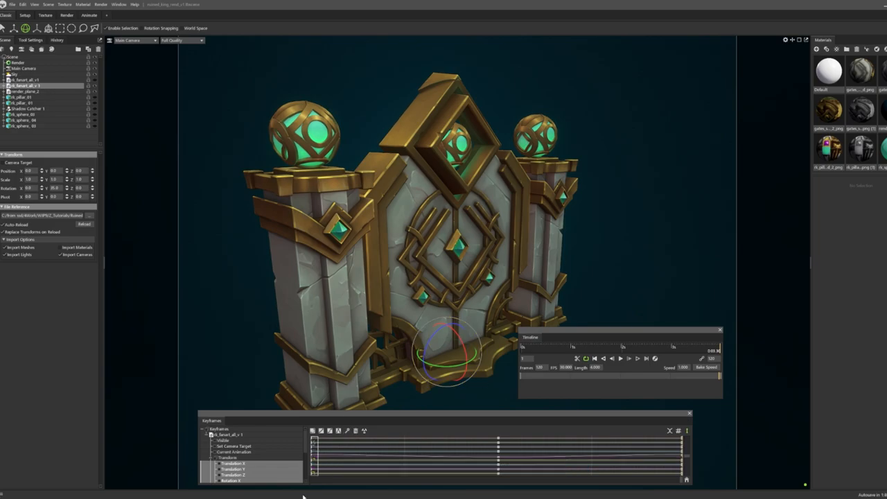
- Select the gate's rotation keyframes, then play and stop the turning preview
left_click(321, 431)
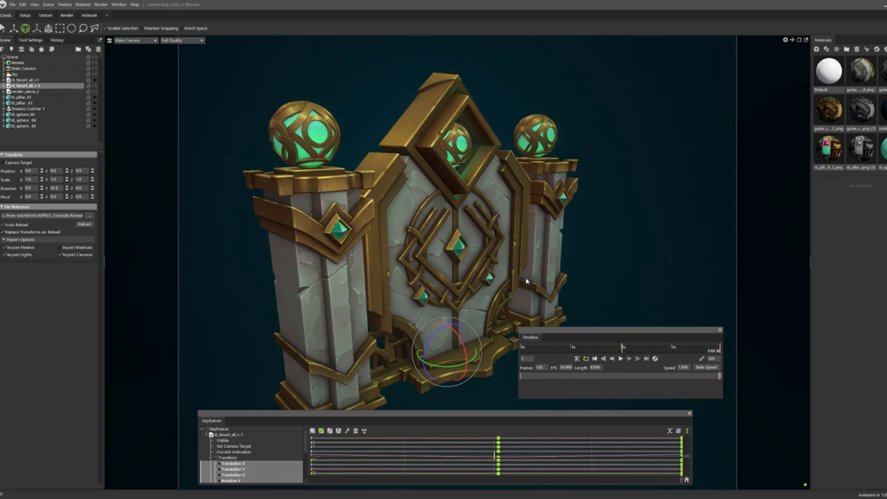
left_click(621, 359)
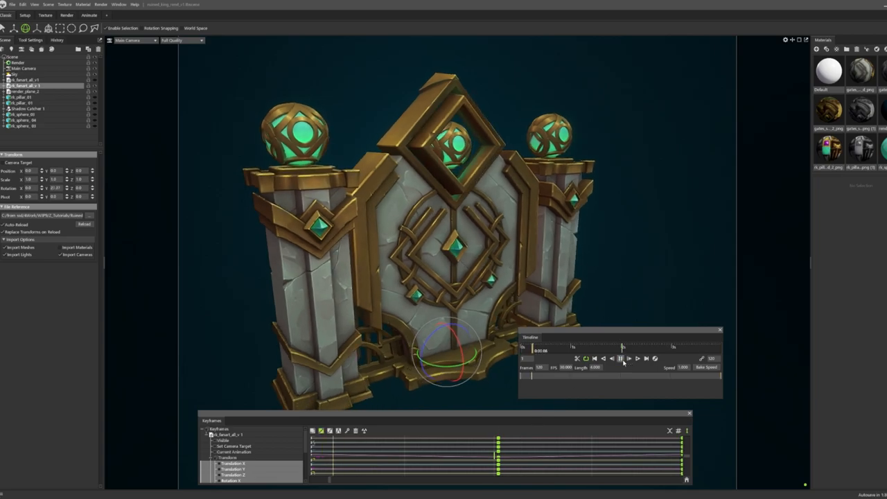
left_click(629, 358)
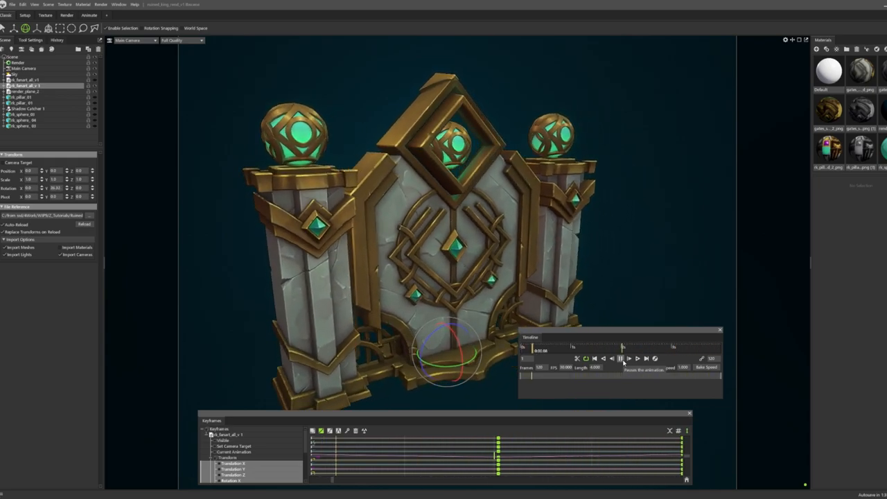
left_click(621, 358)
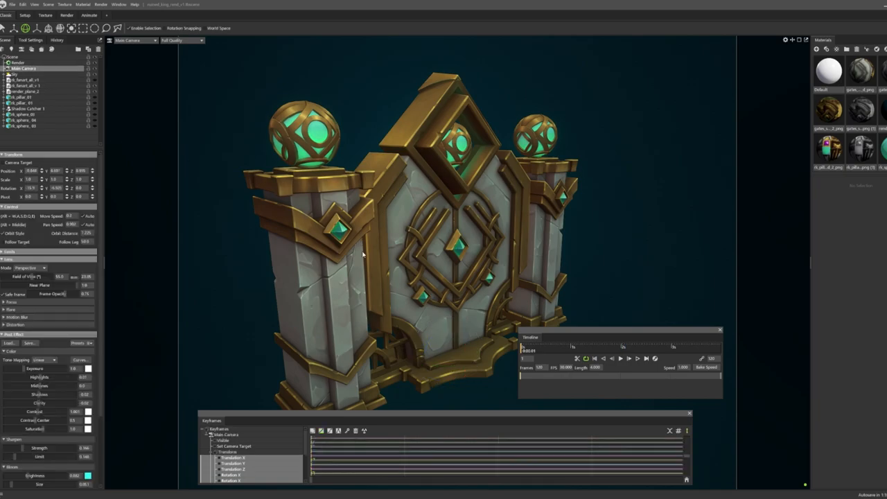
left_click_drag(360, 254, 434, 360)
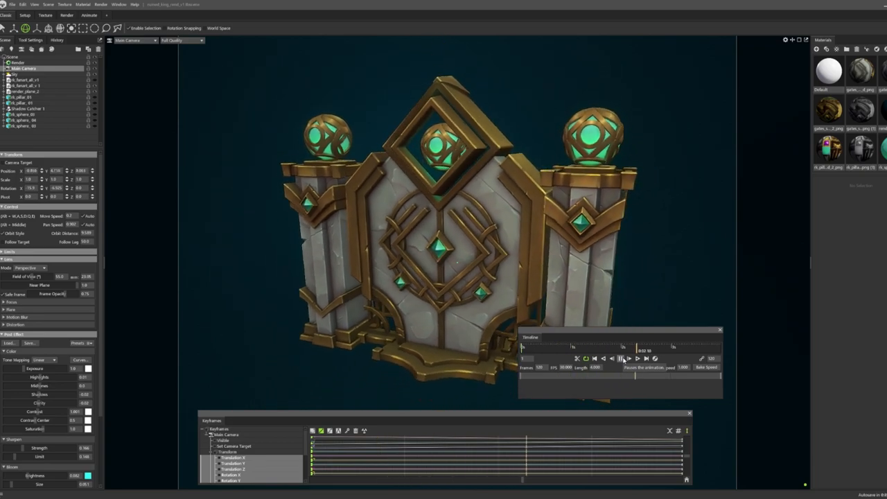
left_click(620, 358)
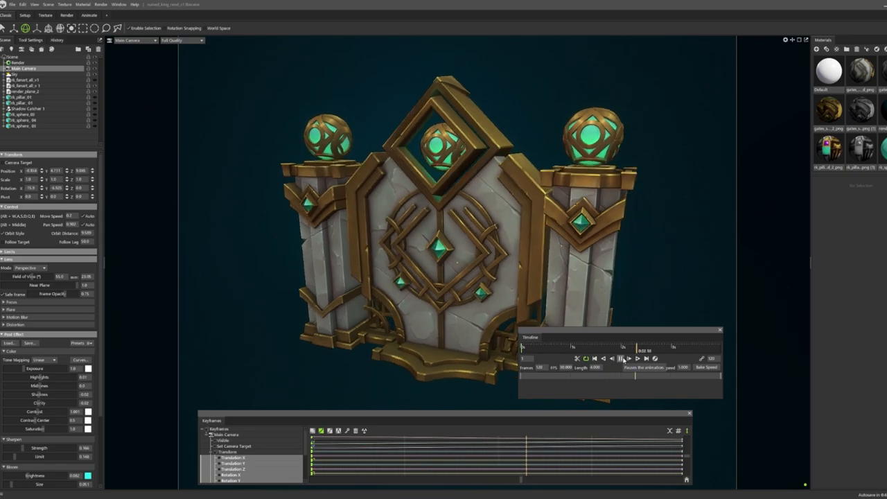
left_click(620, 358)
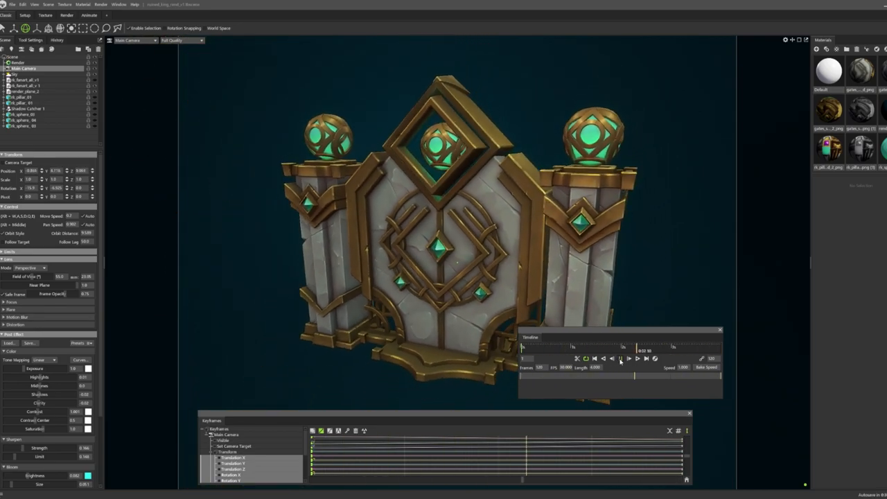
left_click(619, 359)
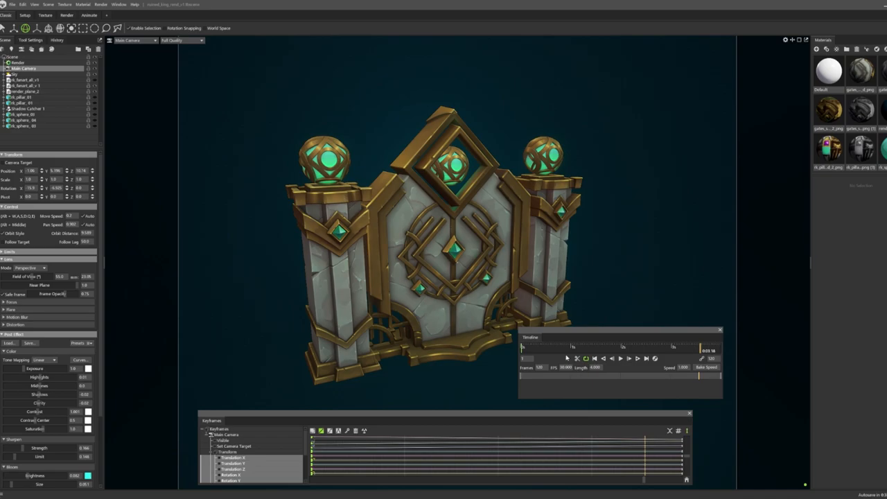
mouse_move(590, 352)
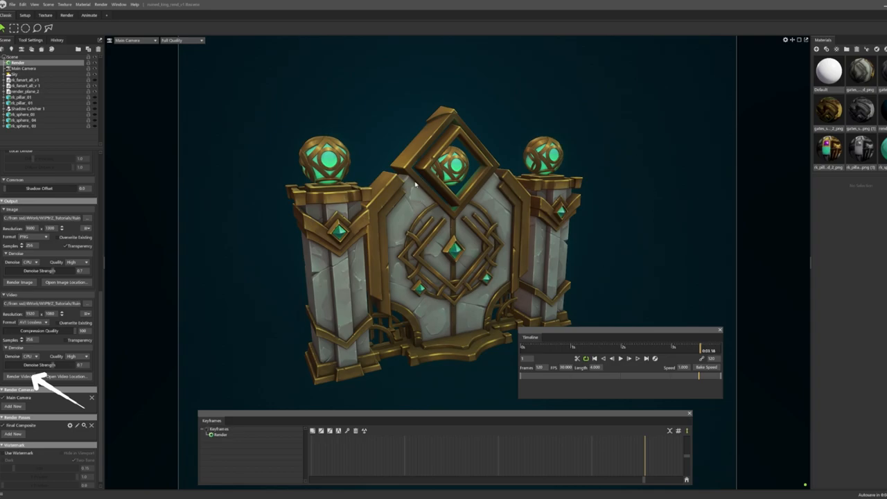
mouse_move(438, 200)
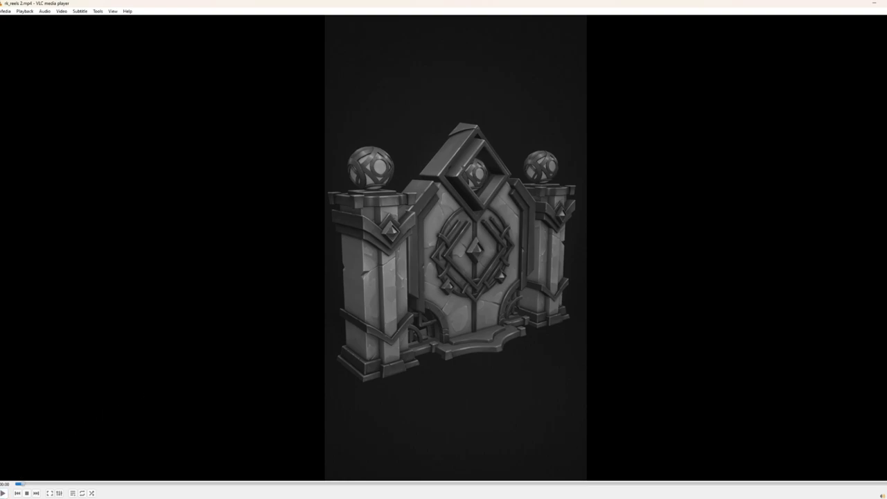
- Play the rendered gate video in VLC
left_click(4, 493)
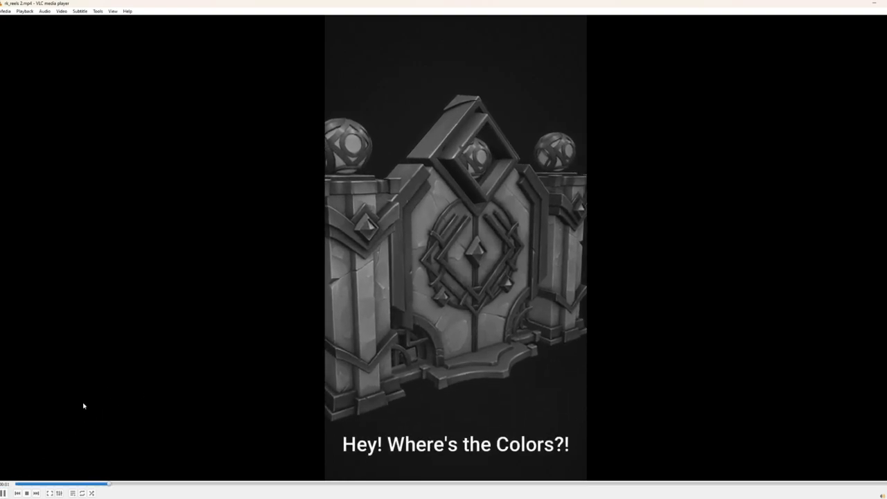